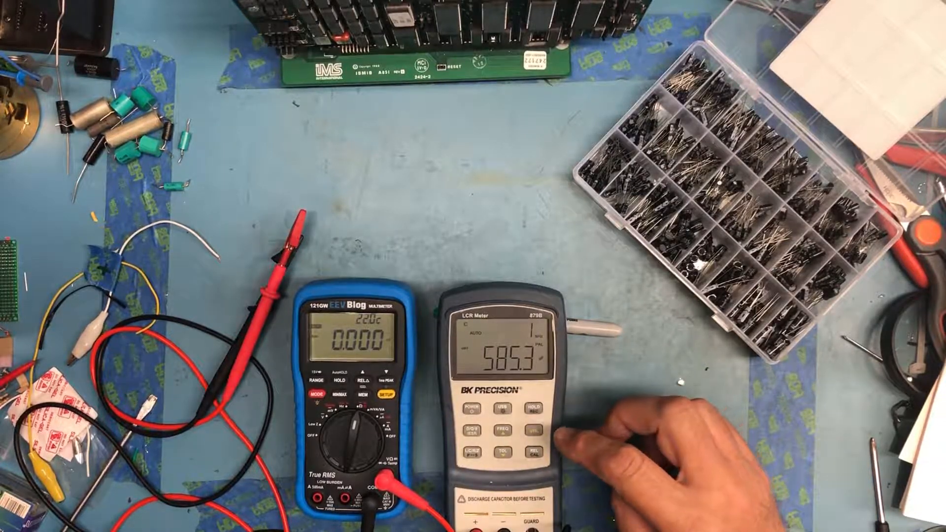
{"action": "left_click", "coordinate": [507, 431]}
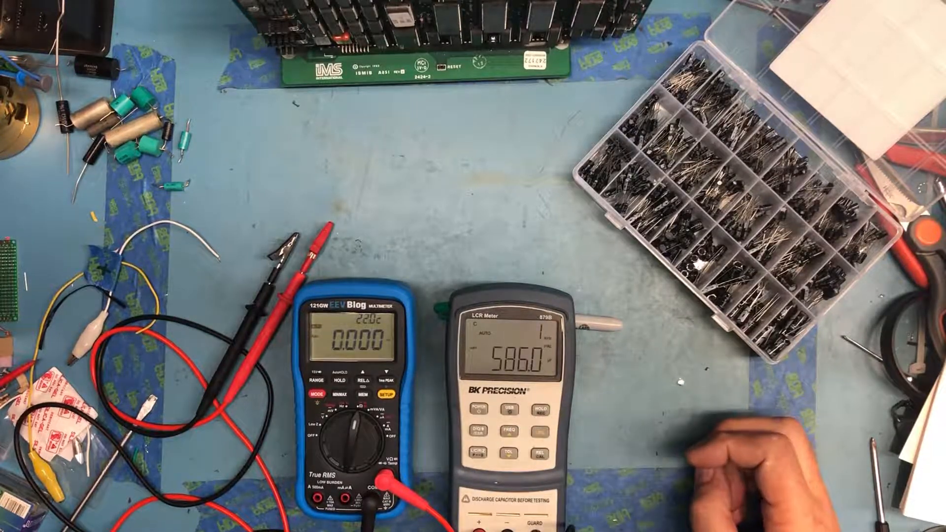
{"action": "left_click", "coordinate": [507, 429]}
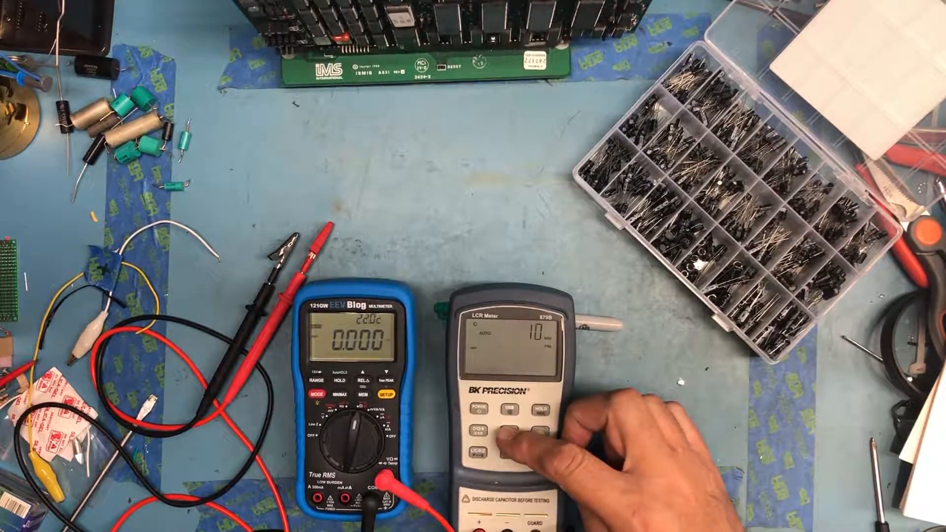
{"action": "left_click", "coordinate": [508, 434]}
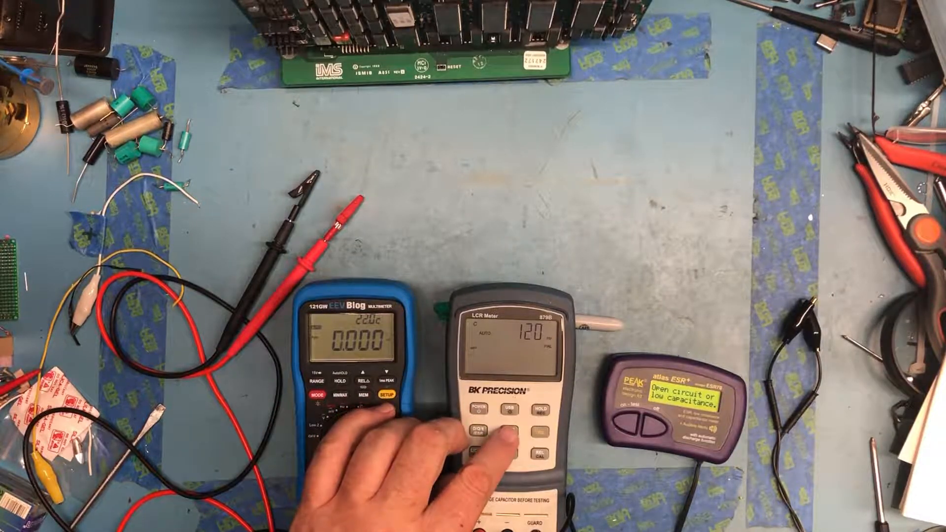
{"action": "left_click", "coordinate": [506, 429]}
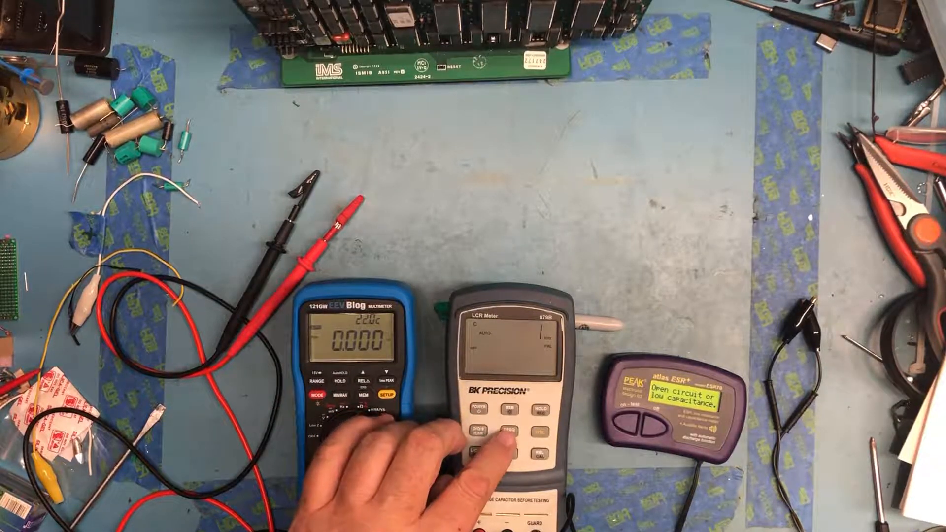
{"action": "left_click", "coordinate": [503, 435]}
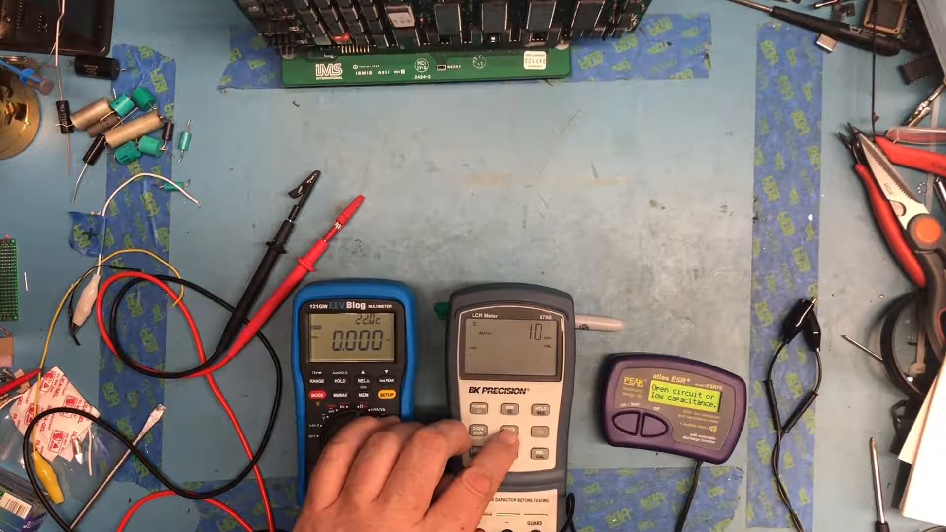
{"action": "left_click", "coordinate": [501, 429]}
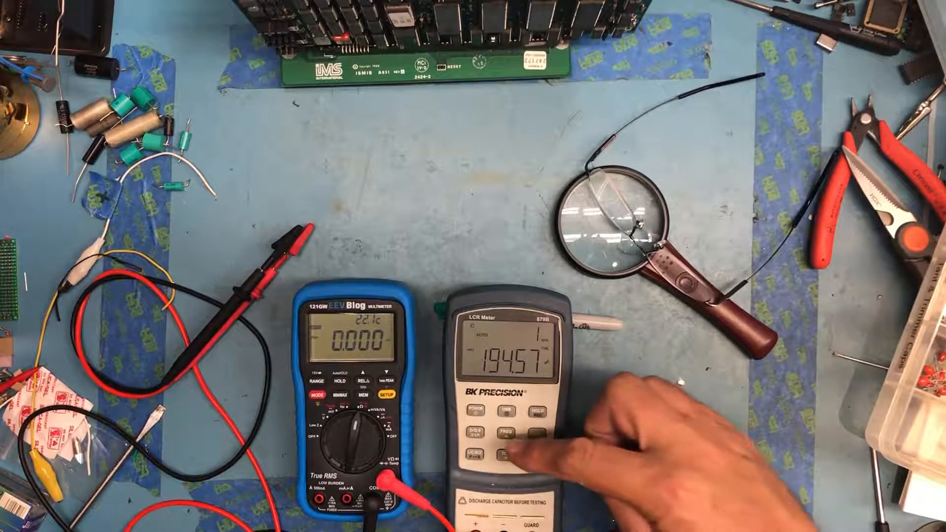
{"action": "left_click", "coordinate": [505, 449]}
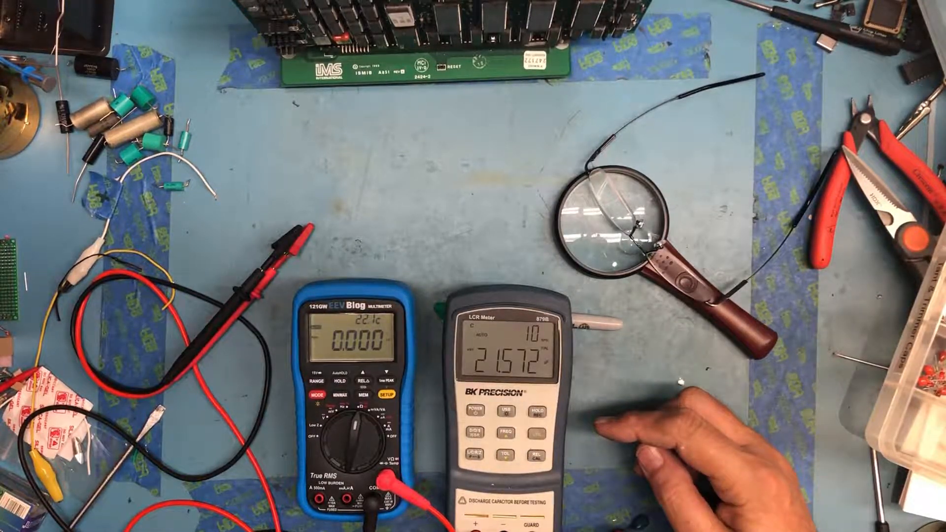